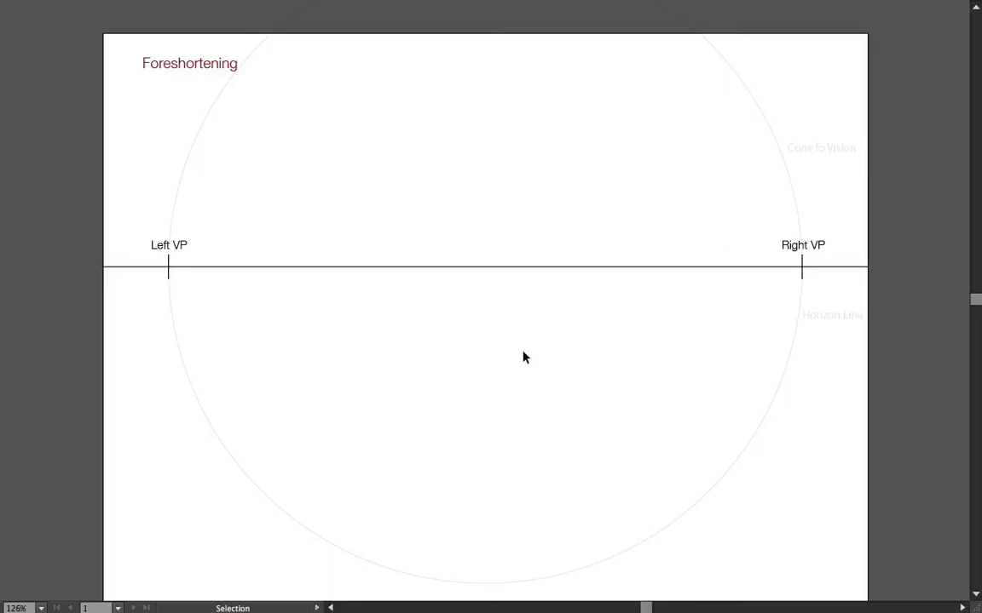
mouse_move(508, 361)
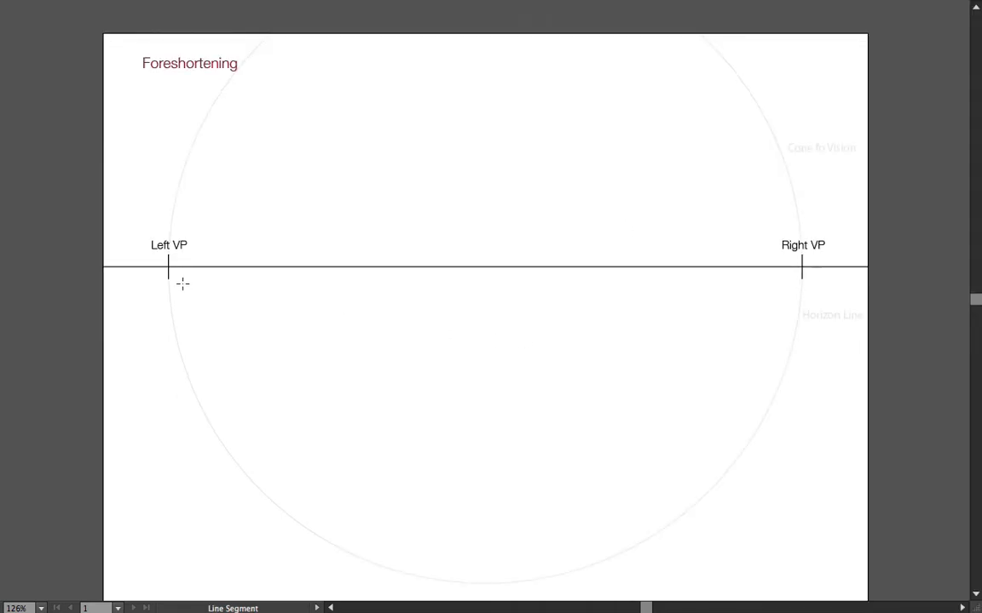
Step: Draw two receding edges from the Left VP to start the foreshortened ground rectangle
left_click_drag(169, 269, 470, 491)
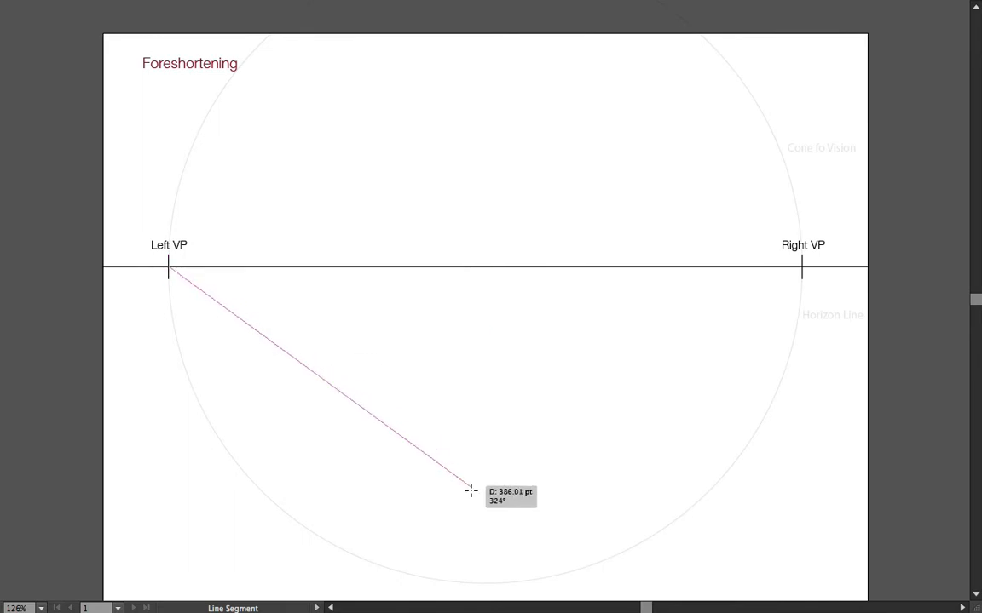
left_click_drag(417, 504, 716, 330)
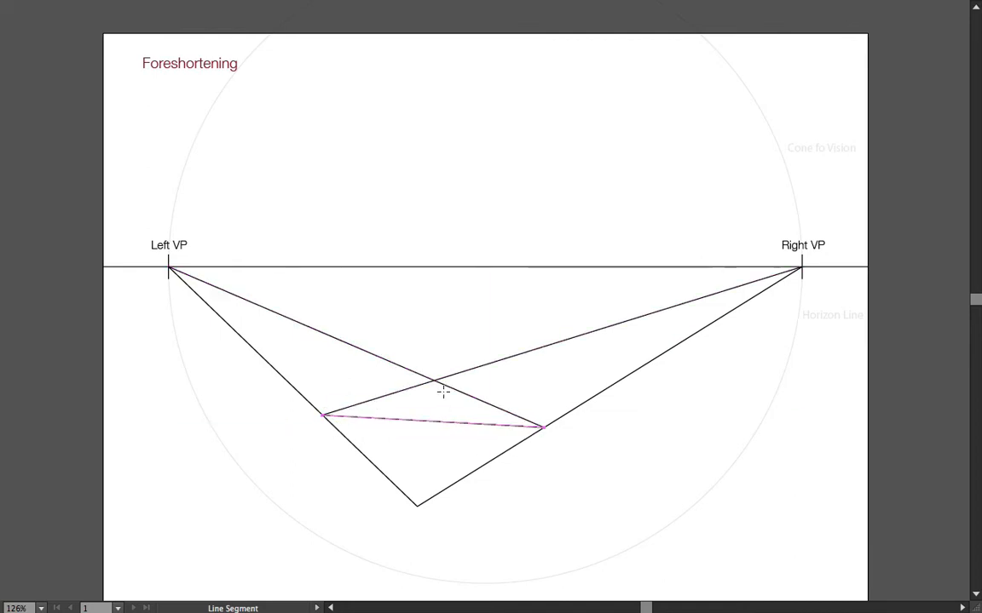
Step: Draw a diagonal across the foreshortened rectangle from the horizon's centre mark
left_click_drag(416, 271, 416, 504)
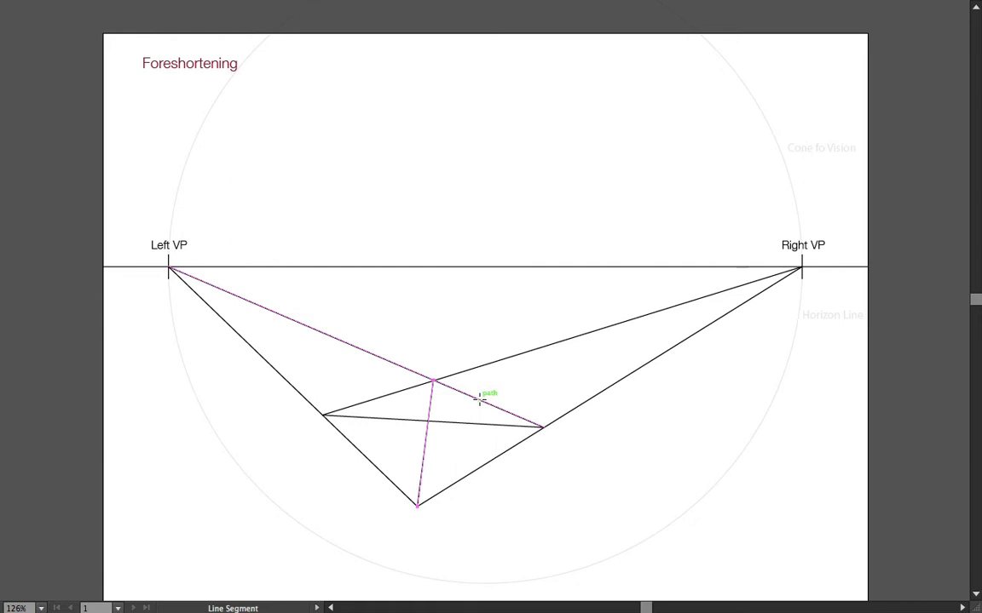
mouse_move(518, 418)
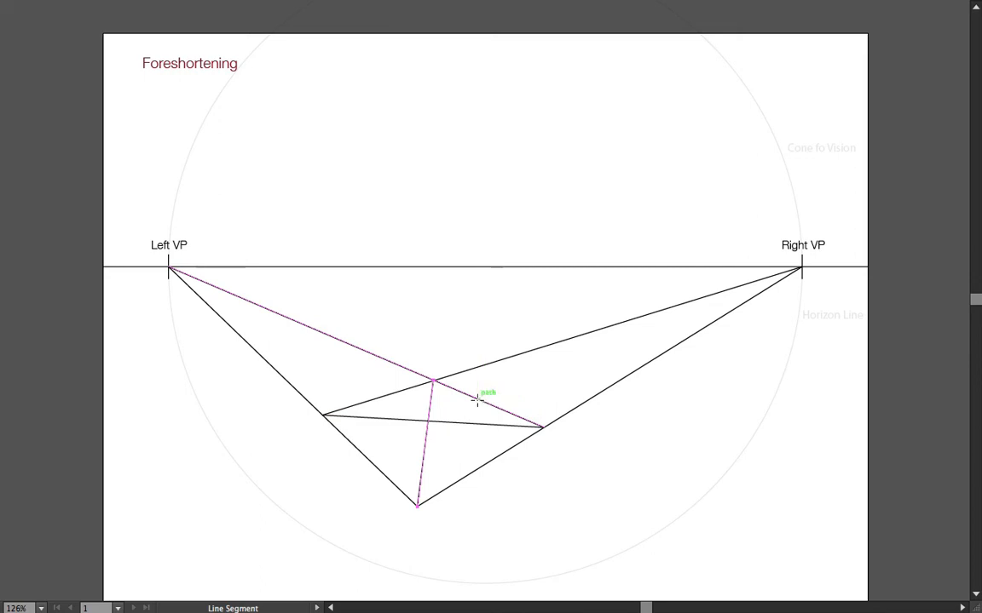
mouse_move(467, 393)
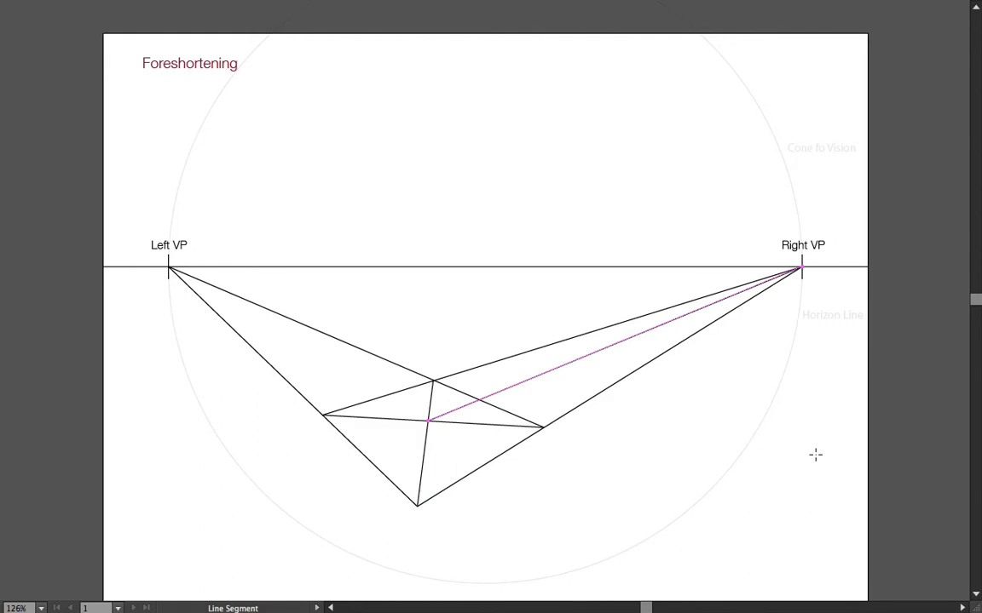
mouse_move(539, 488)
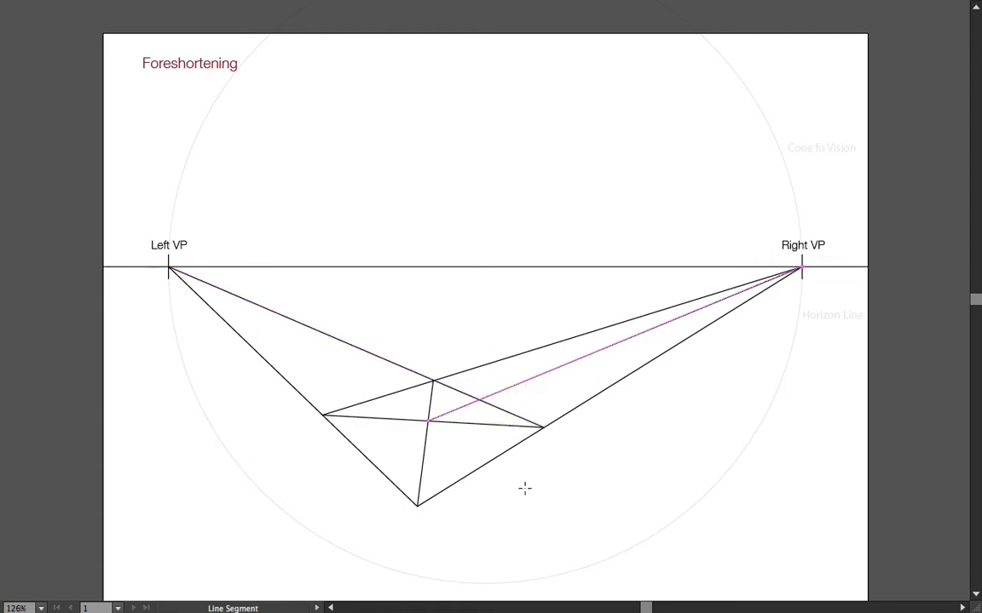
Step: Step out successive rectangles toward the Right VP with diagonals and new edges from the Left VP
left_click_drag(416, 269, 416, 503)
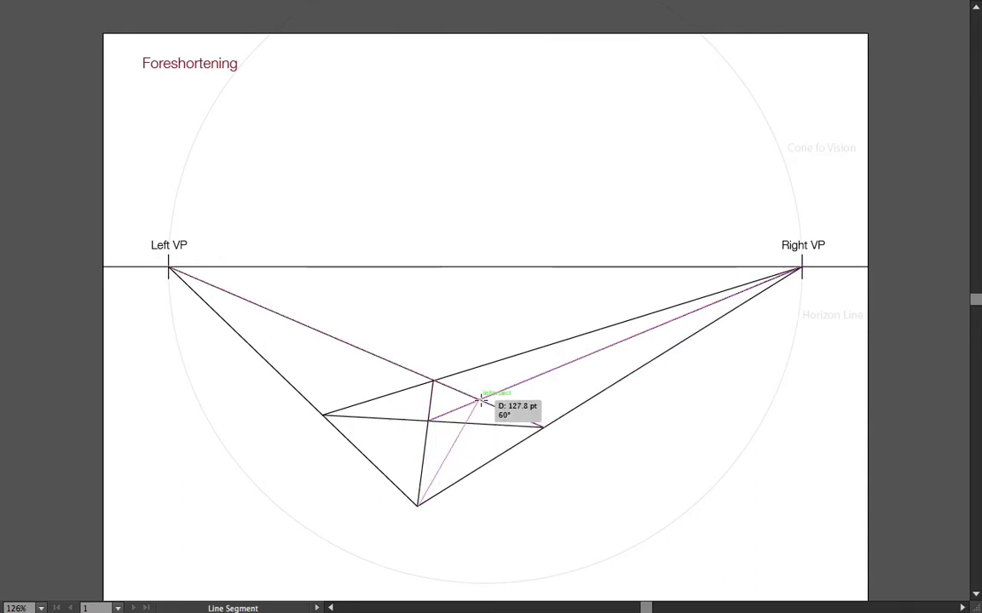
left_click_drag(480, 401, 501, 358)
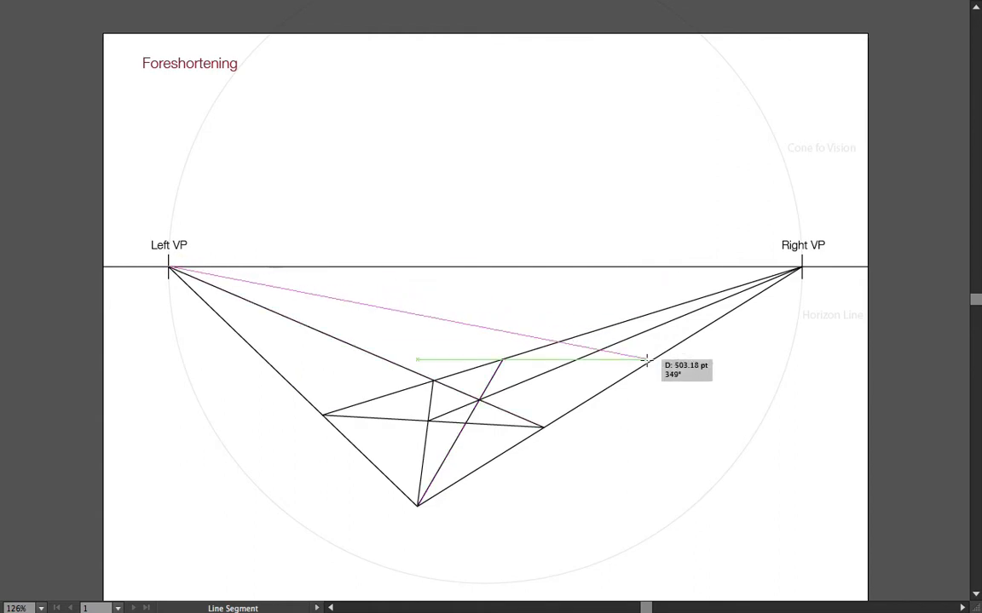
left_click_drag(646, 360, 604, 389)
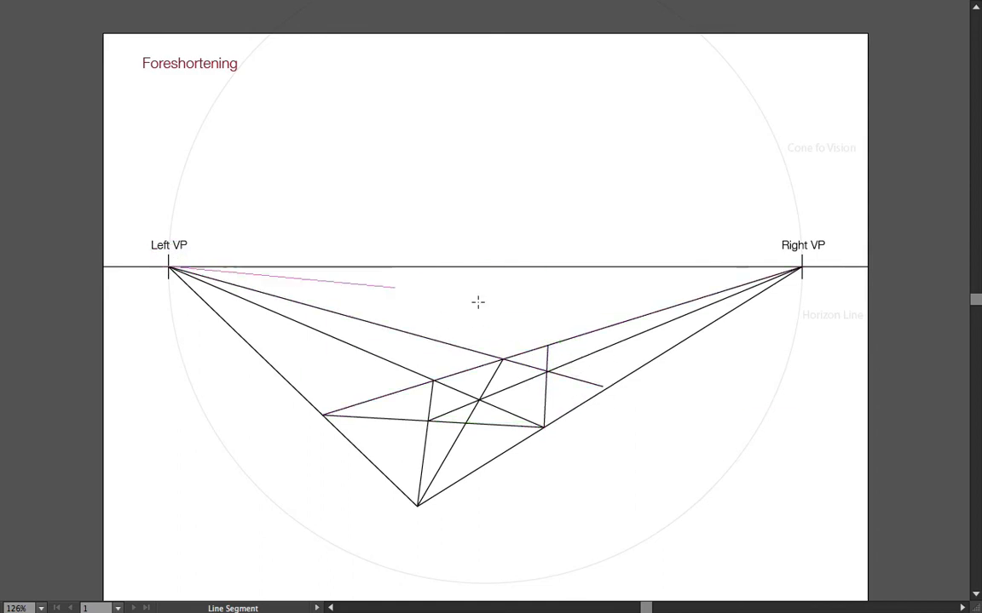
left_click_drag(169, 271, 647, 362)
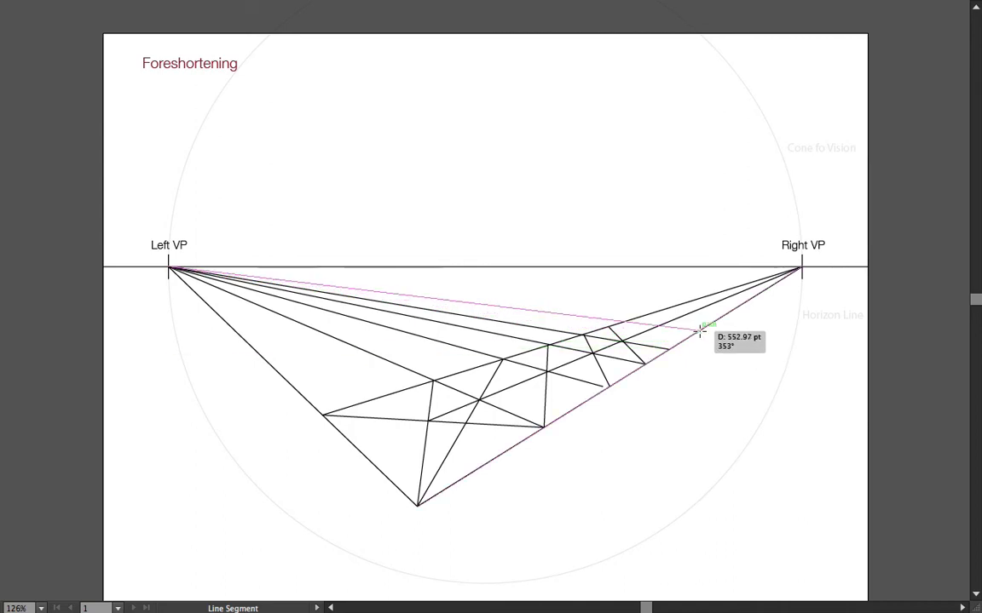
left_click_drag(699, 327, 678, 333)
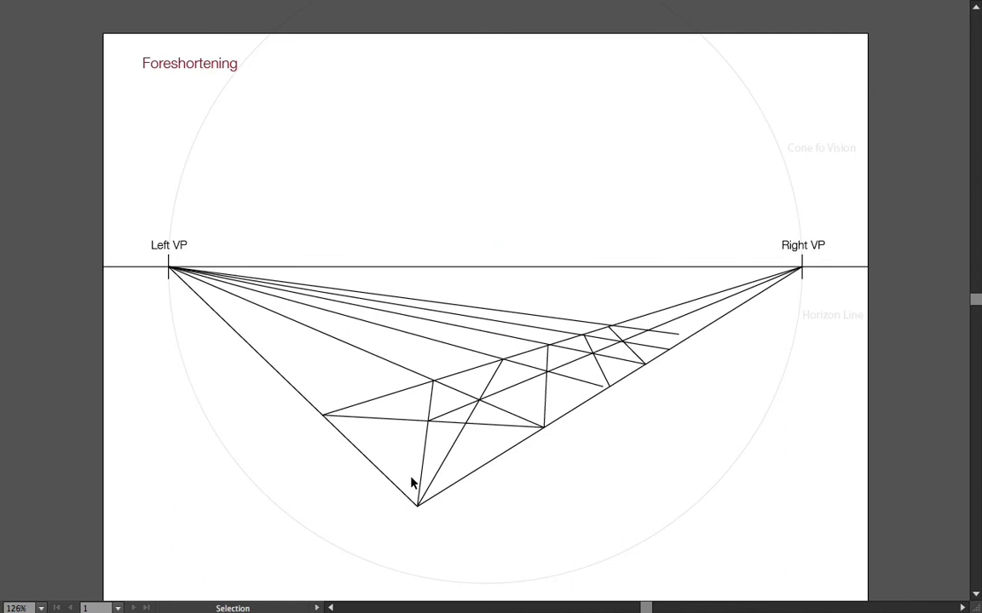
Step: Delete the ground-plane construction and draw the vertical near edge of a plane receding to the Right VP
left_click(413, 484)
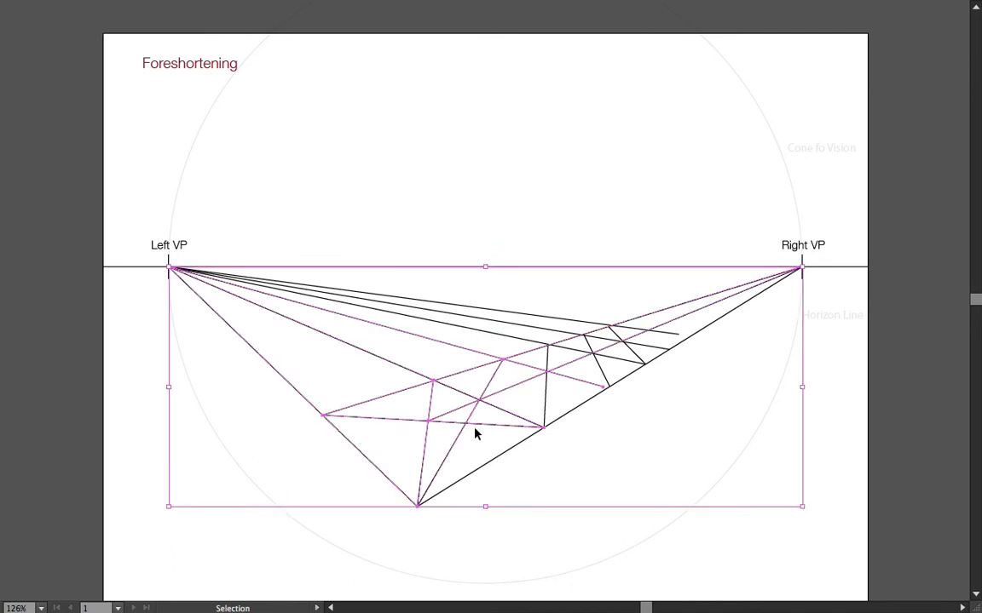
key("Delete")
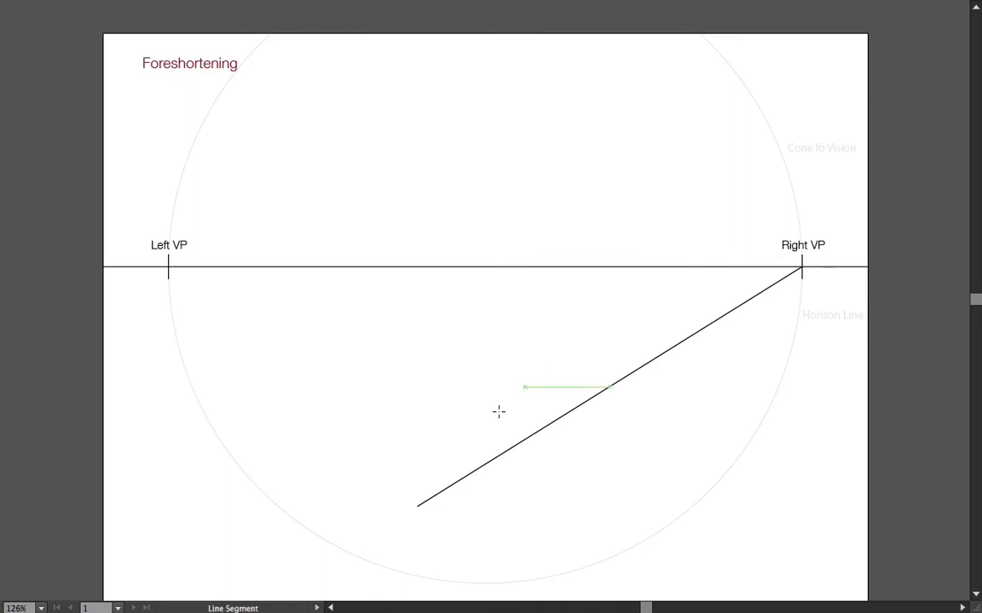
left_click_drag(417, 503, 418, 242)
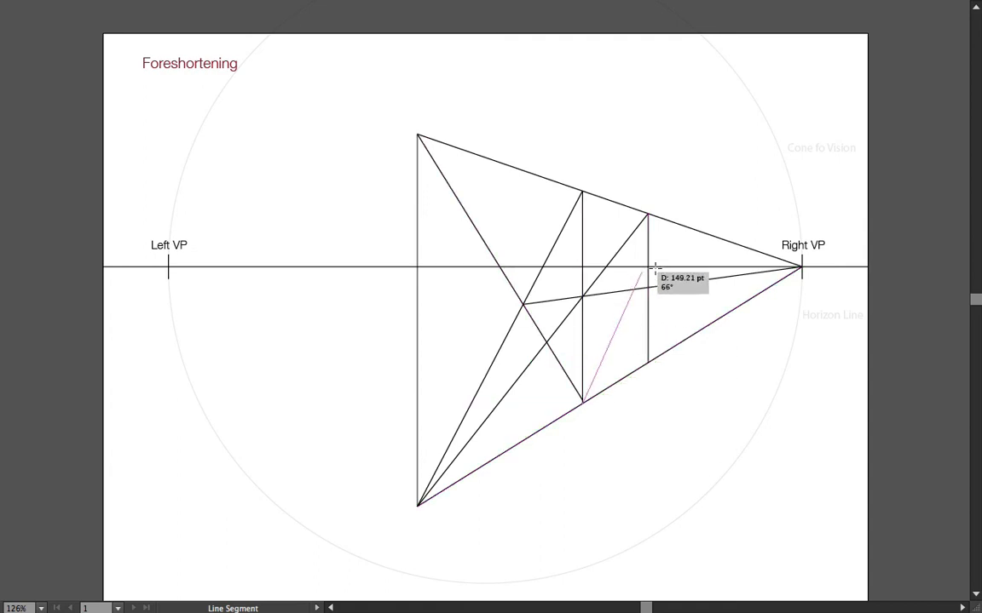
Step: Divide the vertical plane into further narrowing squares toward the Right VP using diagonals and verticals
left_click_drag(656, 270, 685, 232)
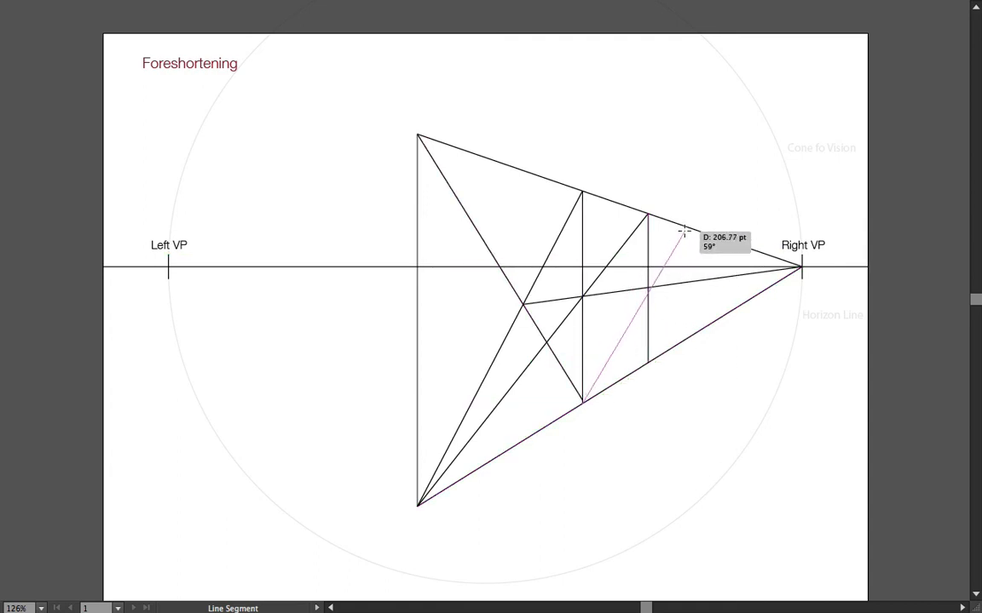
left_click_drag(580, 401, 682, 225)
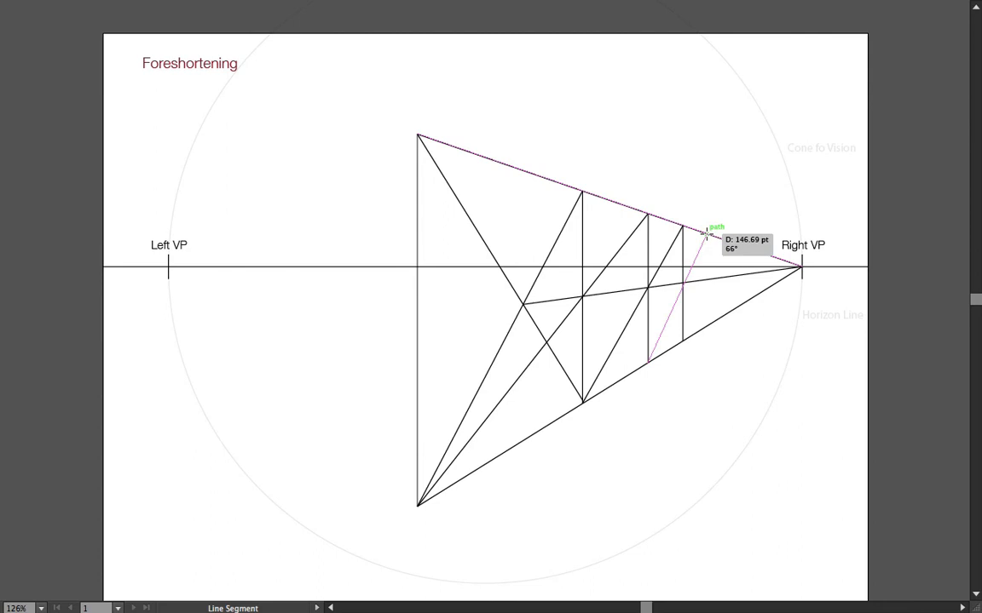
left_click_drag(706, 230, 709, 322)
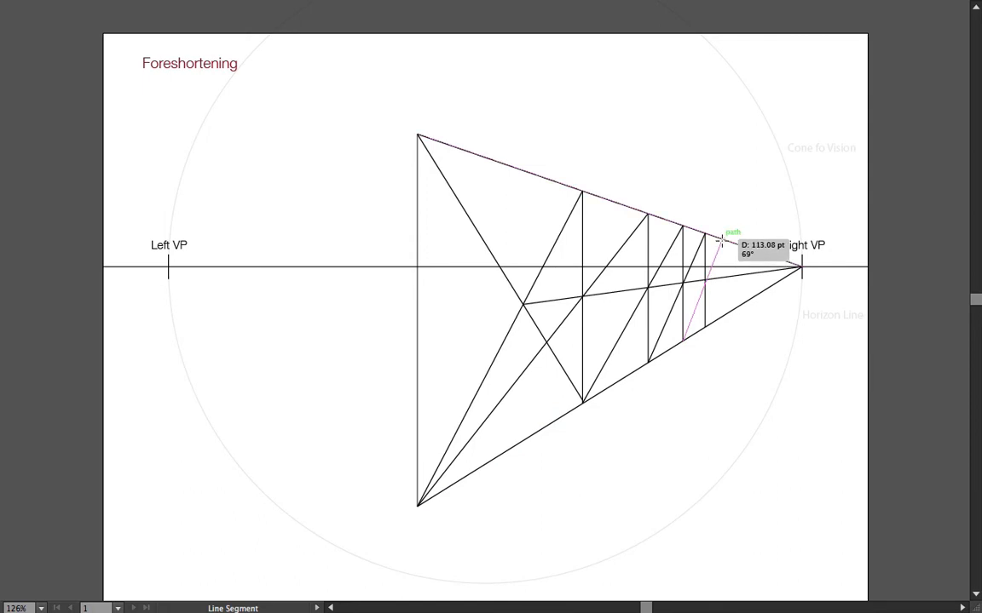
left_click_drag(719, 242, 719, 313)
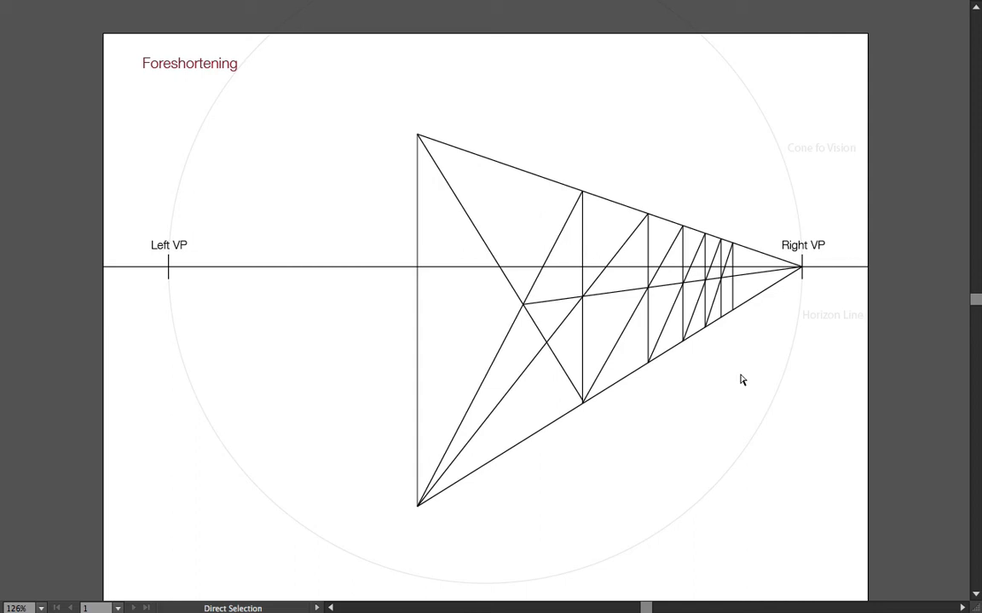
mouse_move(492, 320)
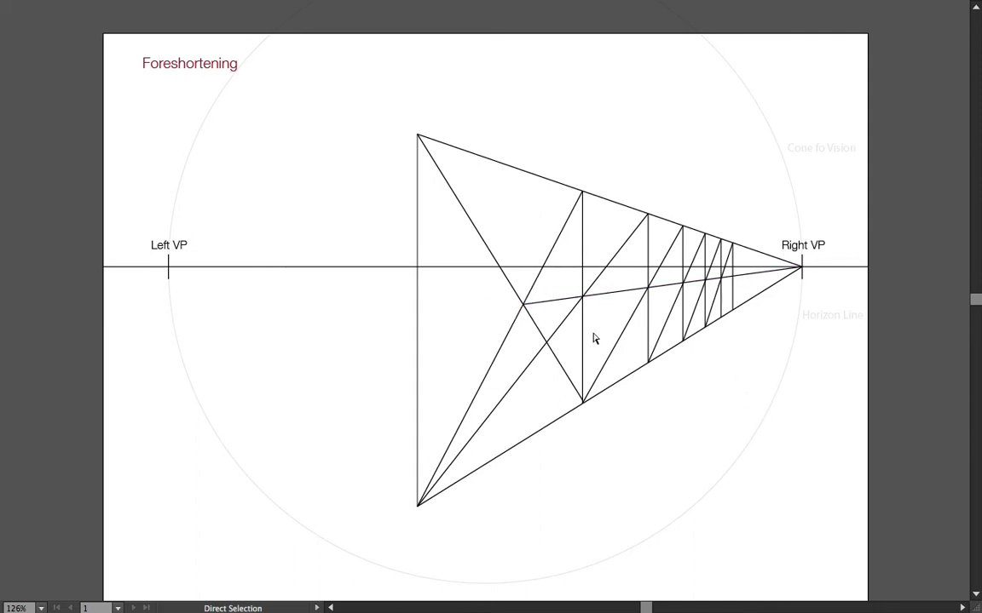
mouse_move(513, 273)
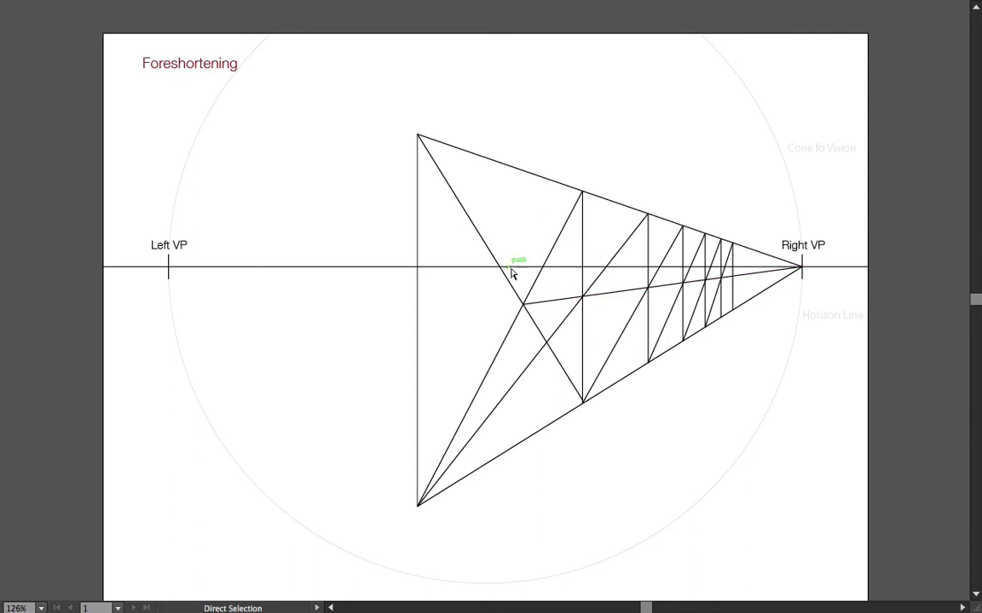
mouse_move(754, 273)
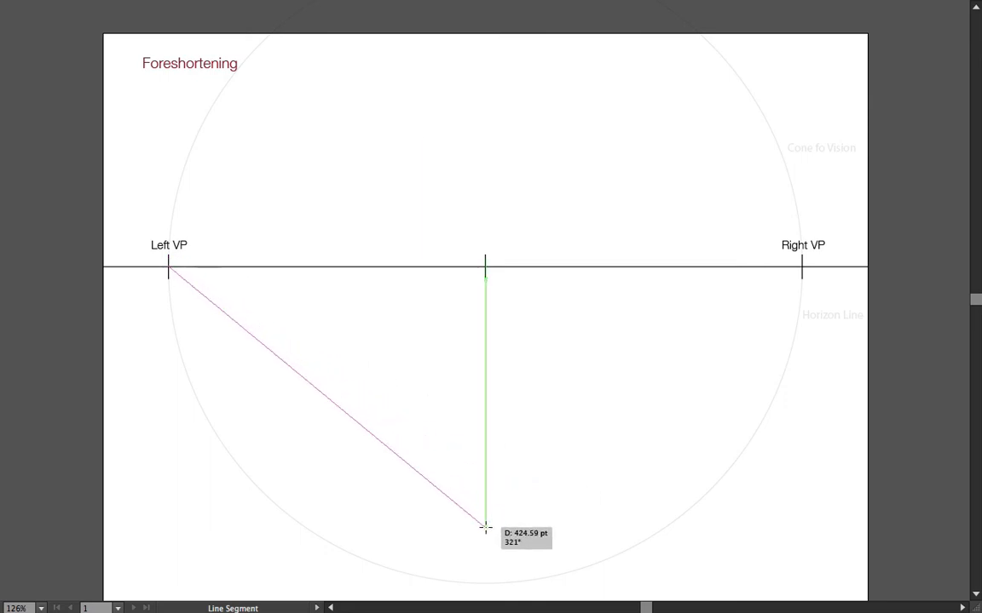
Step: Draw the four sides of a foreshortened ground square with lines to the Right VP and Left VP
left_click_drag(484, 527, 801, 266)
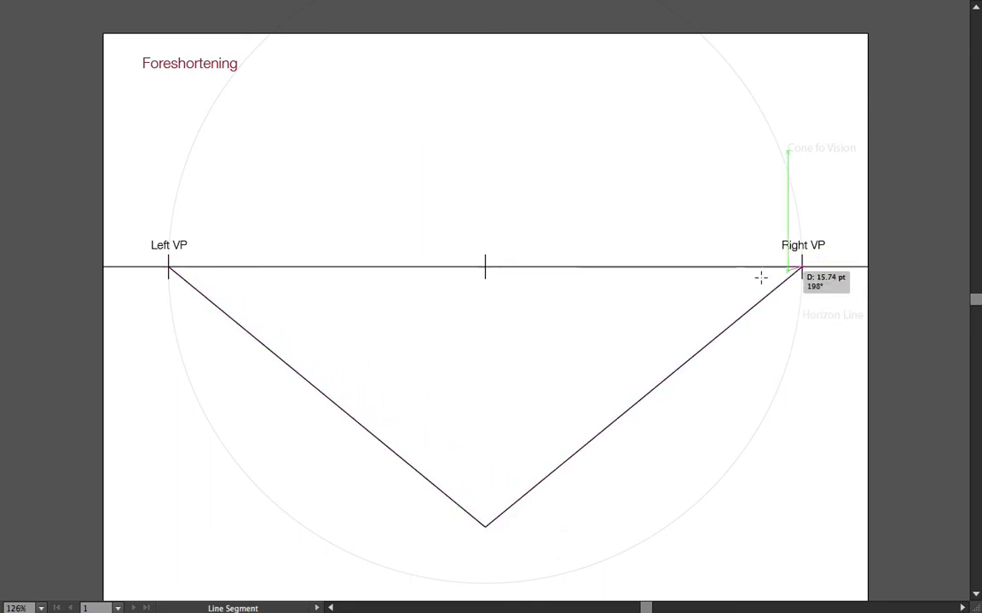
left_click_drag(354, 421, 596, 421)
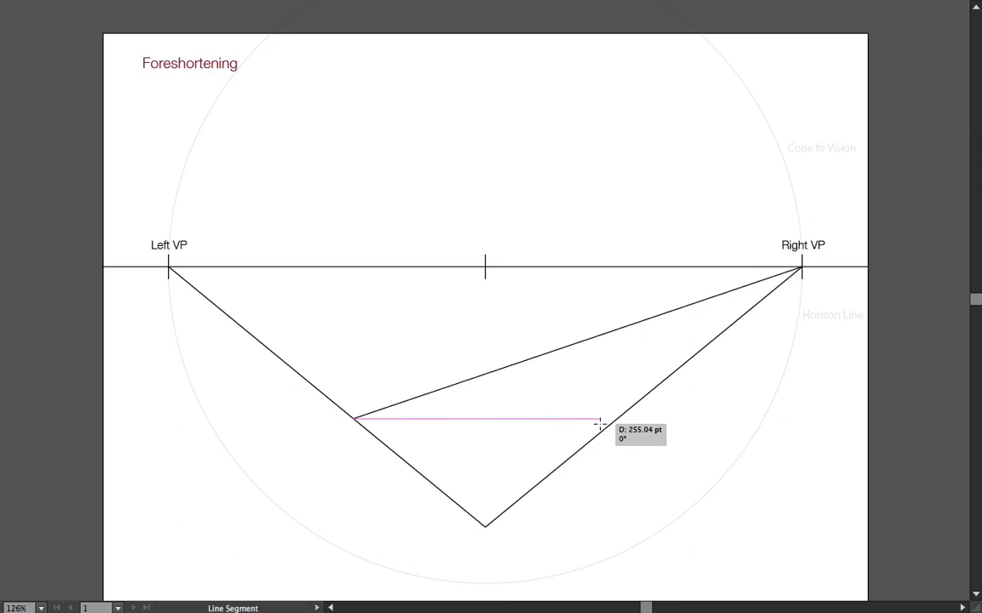
left_click_drag(597, 423, 169, 269)
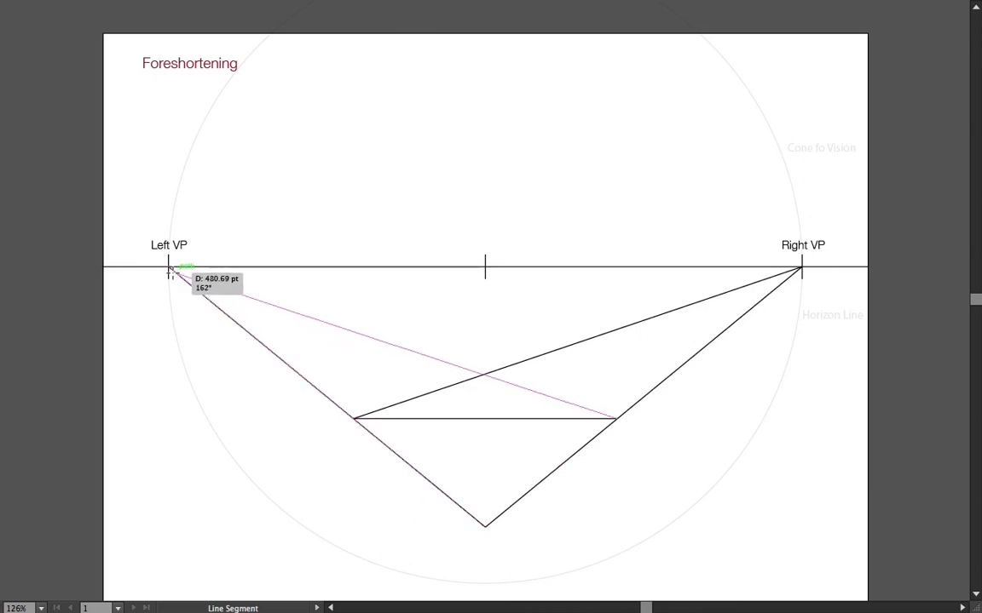
left_click_drag(170, 271, 484, 525)
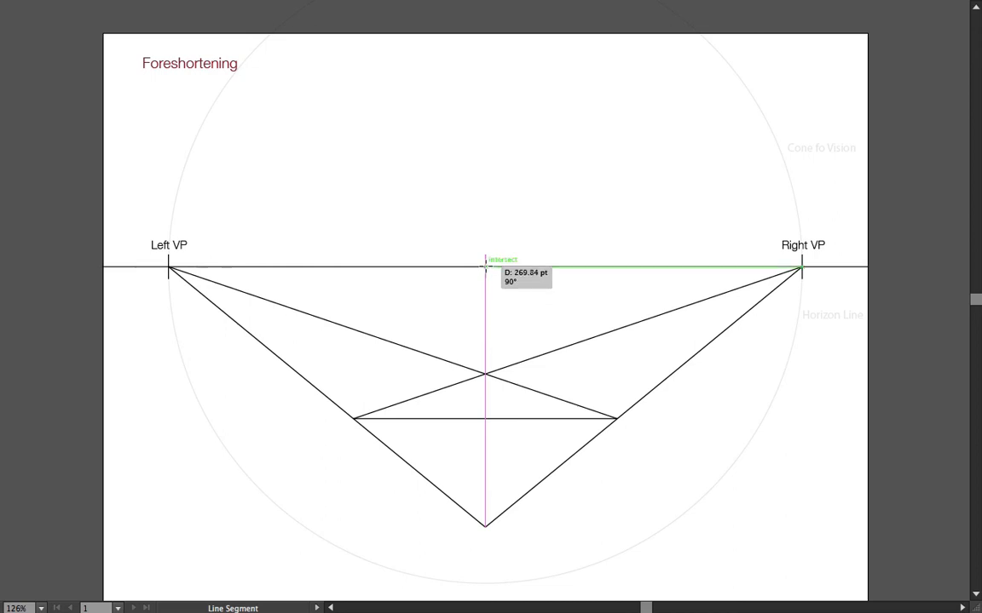
Step: Add a vertical centre line, a Left VP line and a diagonal from the centre mark through the square
left_click_drag(486, 263, 486, 524)
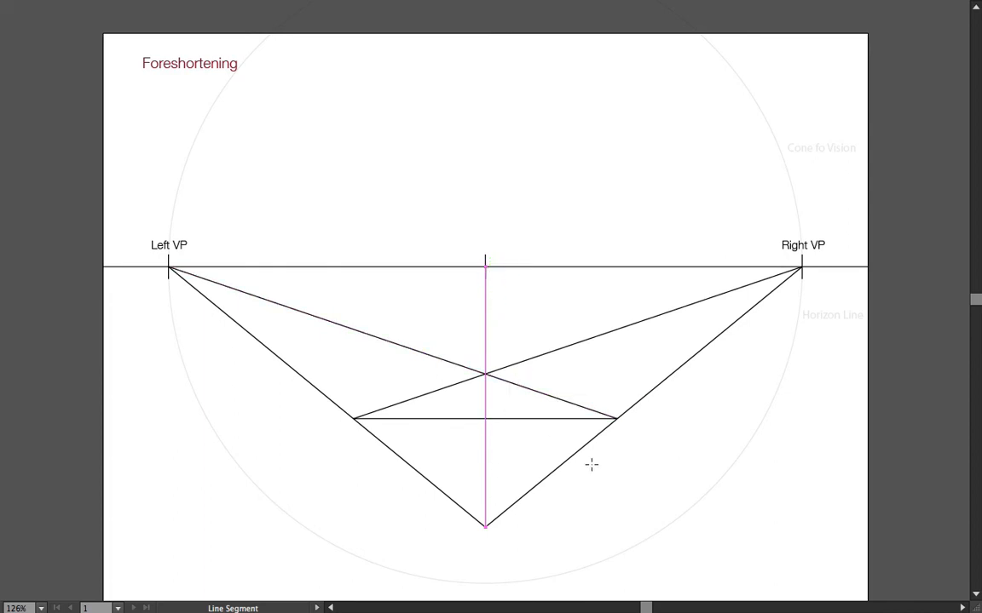
left_click_drag(168, 271, 620, 418)
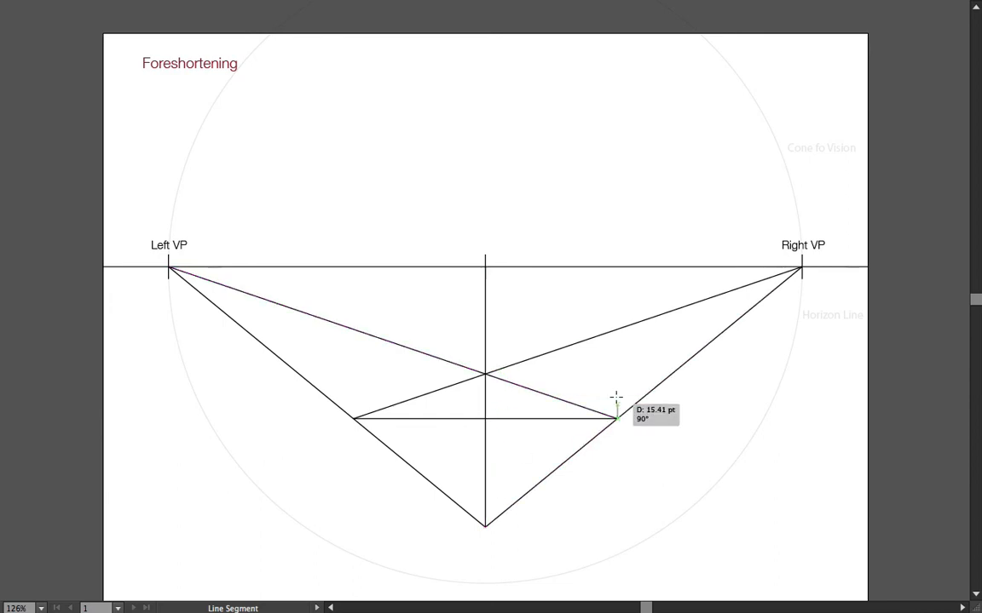
left_click_drag(614, 418, 484, 266)
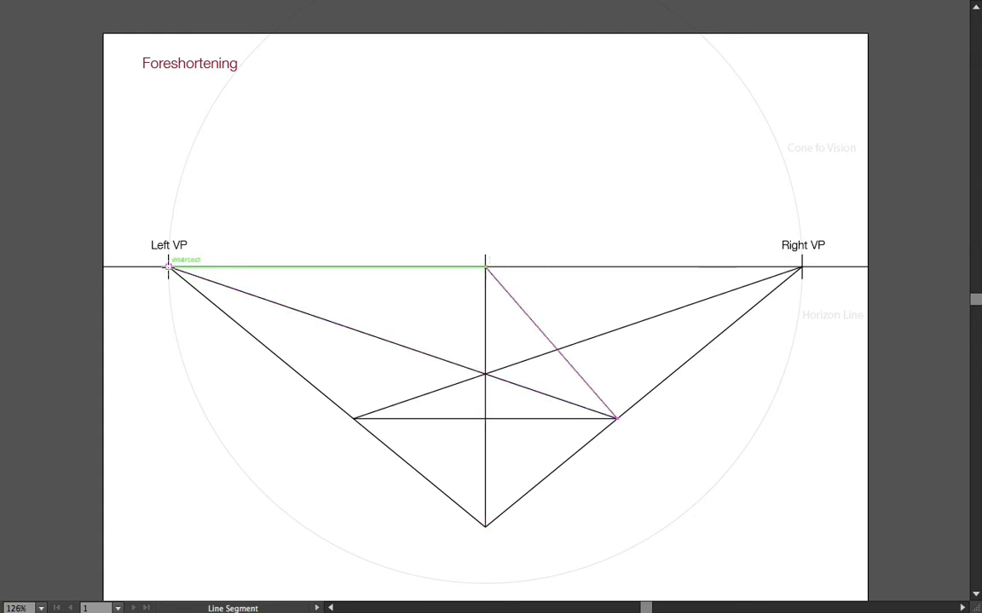
Step: Mark successive squares toward the Right VP with Left VP lines through the diagonal crossings and new diagonals
left_click_drag(167, 269, 556, 350)
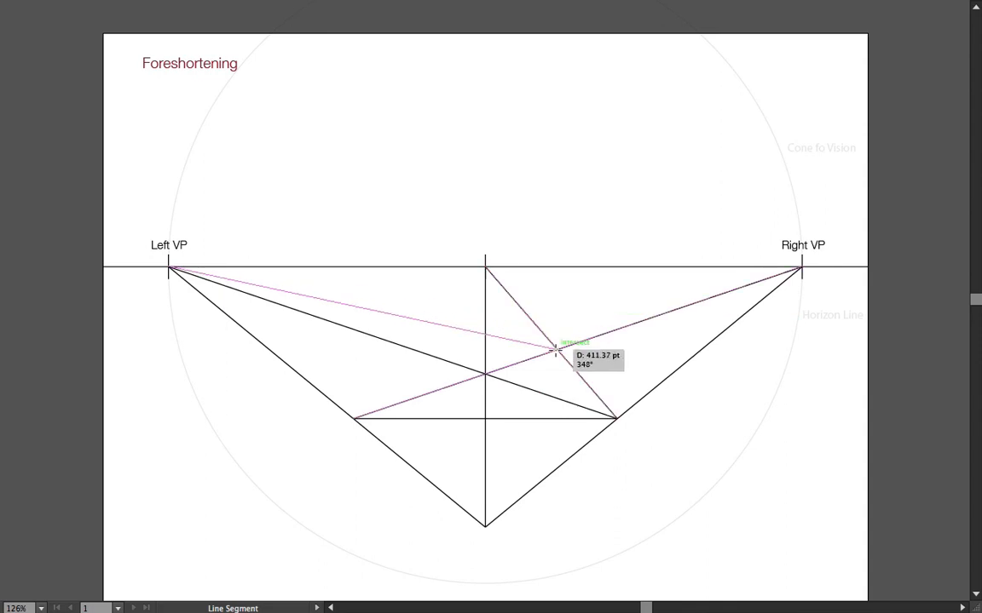
left_click_drag(554, 349, 673, 375)
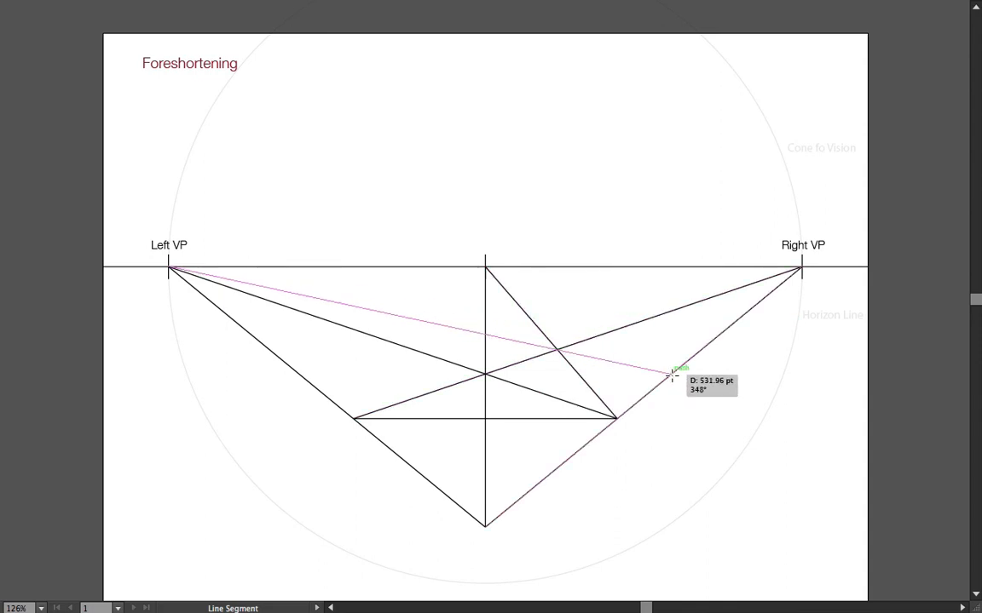
left_click_drag(673, 375, 615, 416)
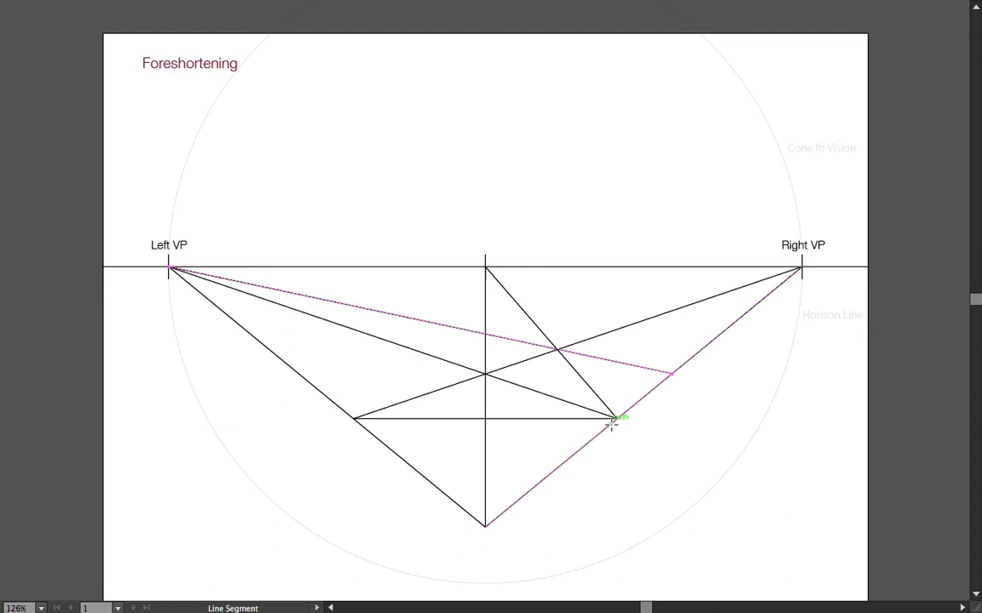
left_click_drag(614, 418, 673, 371)
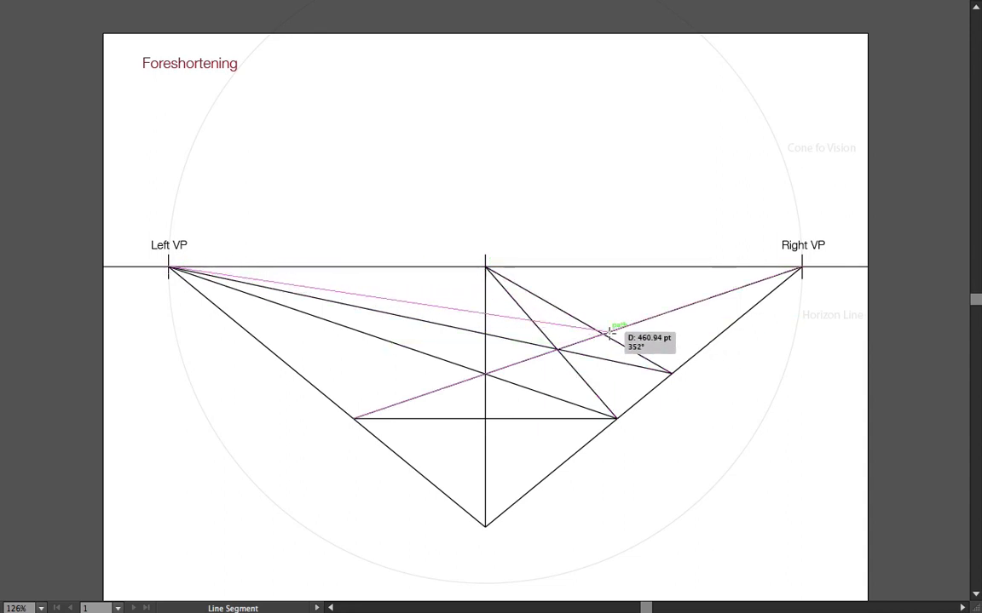
left_click_drag(610, 328, 698, 349)
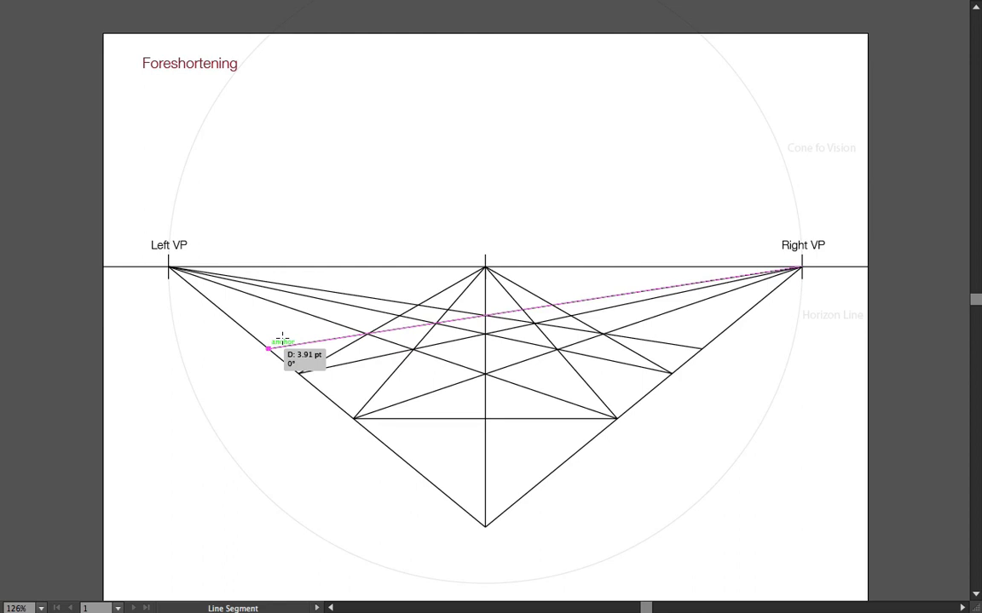
Step: Draw lines from the Right VP to the left edge, snap an endpoint onto the edge, and deselect
left_click_drag(269, 350, 800, 271)
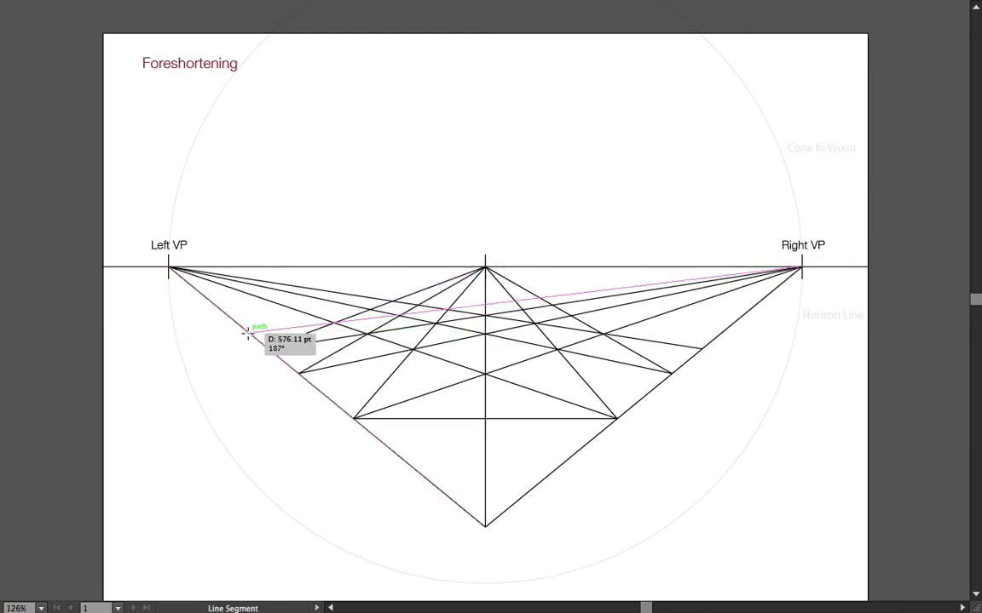
left_click_drag(247, 341, 800, 271)
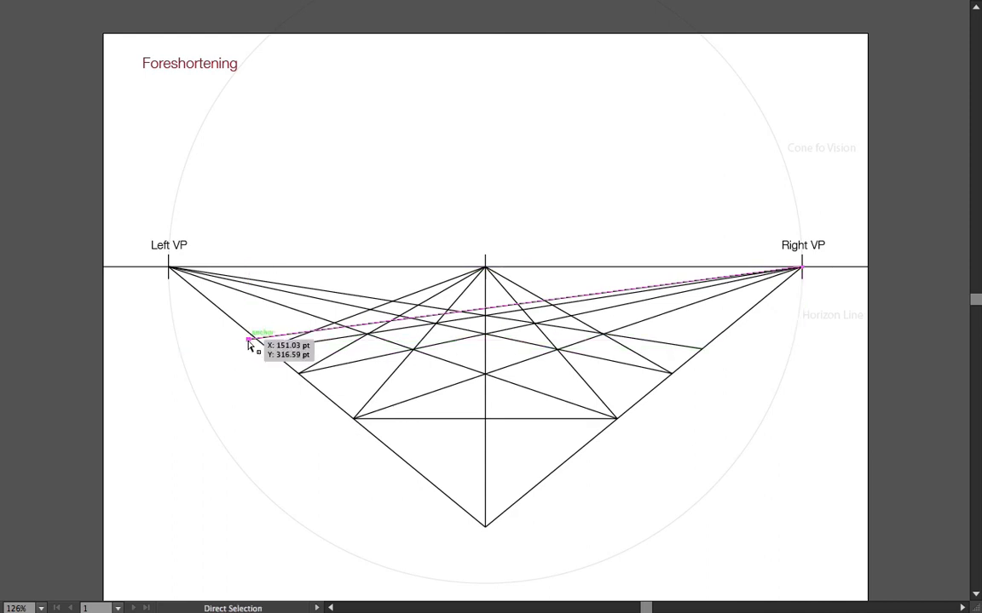
left_click_drag(249, 333, 248, 326)
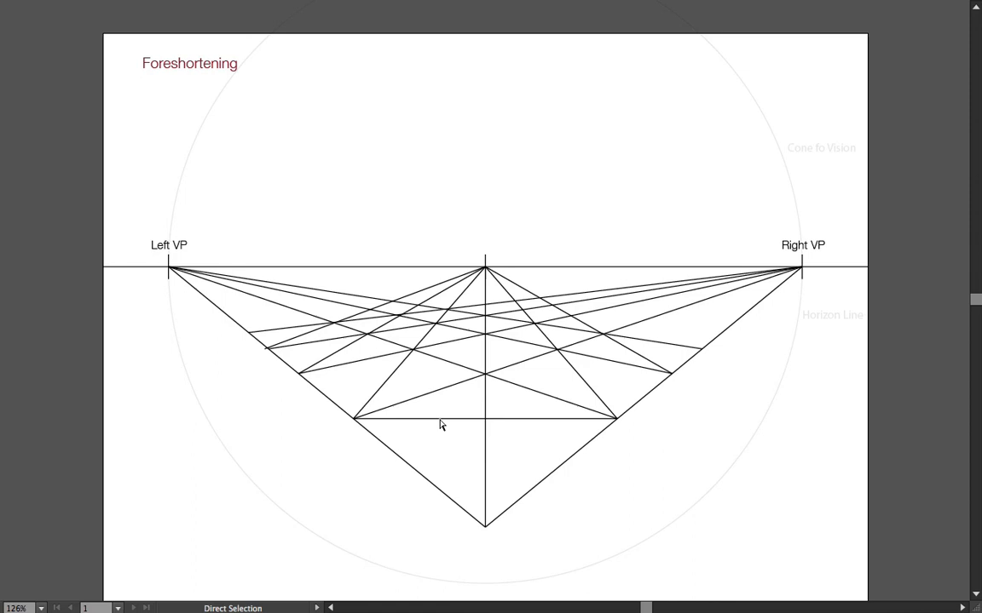
left_click(435, 332)
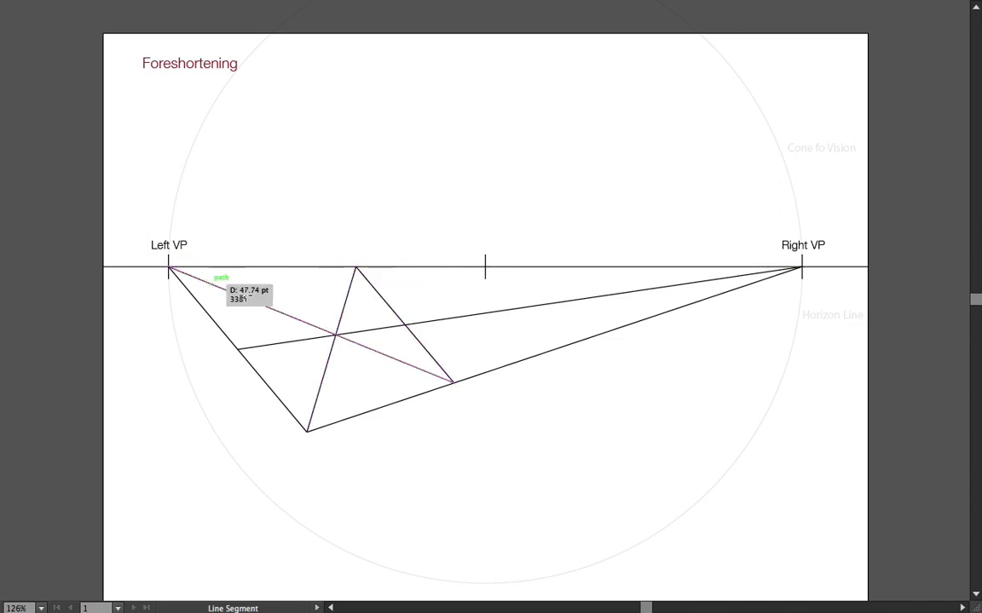
Step: Extend a line from the Left VP past the off-centre square toward the right
left_click_drag(169, 267, 536, 358)
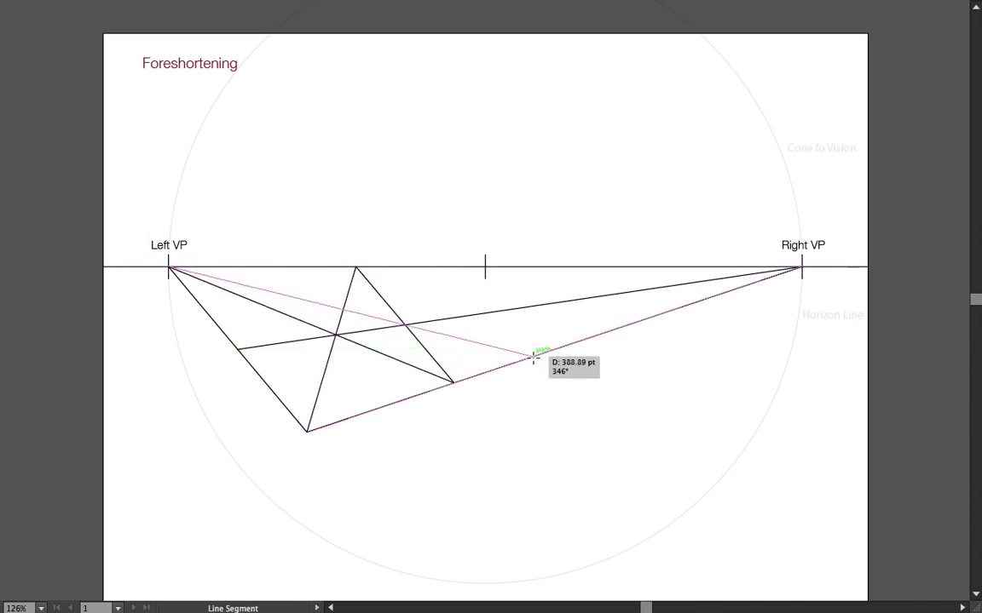